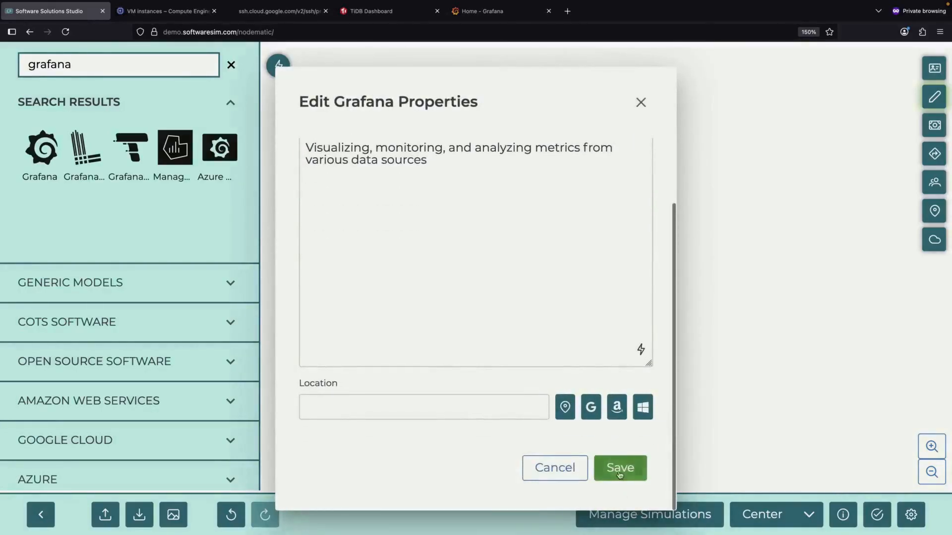
Place a Grafana node described as visualizing, monitoring and analyzing metrics, and save its properties
click(618, 468)
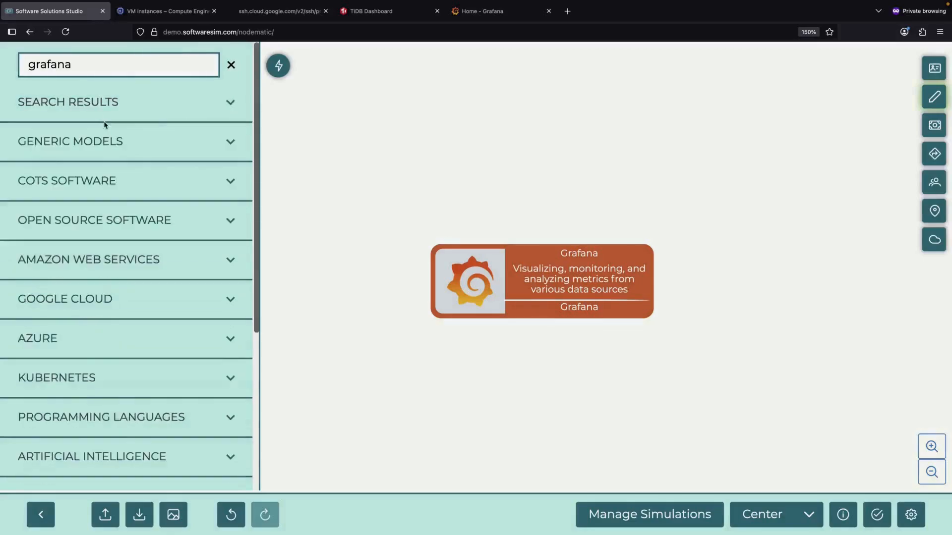
scroll(down, 3)
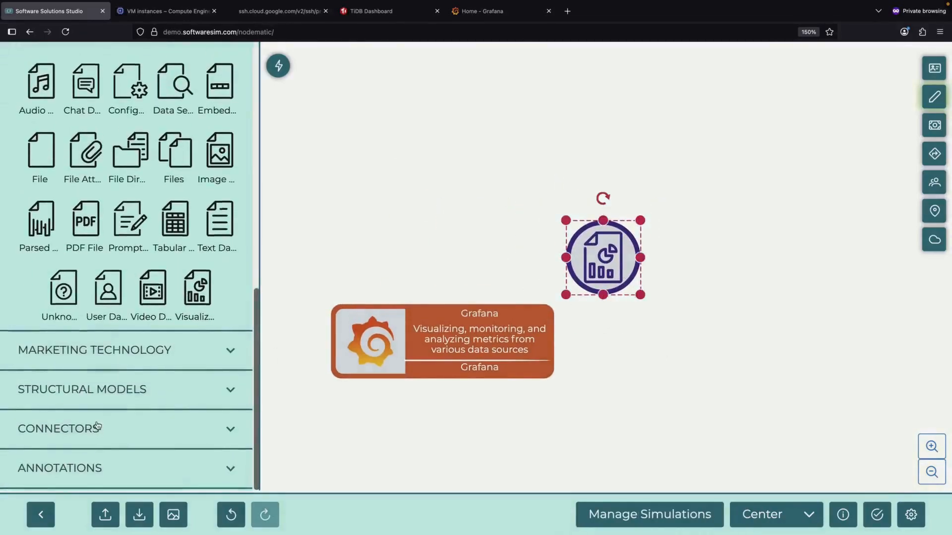
click(59, 428)
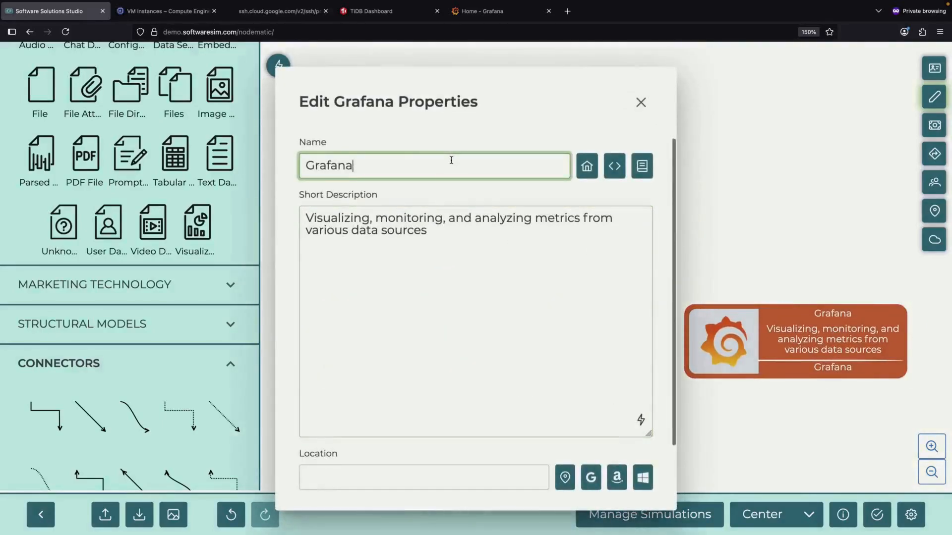
scroll(down, 3)
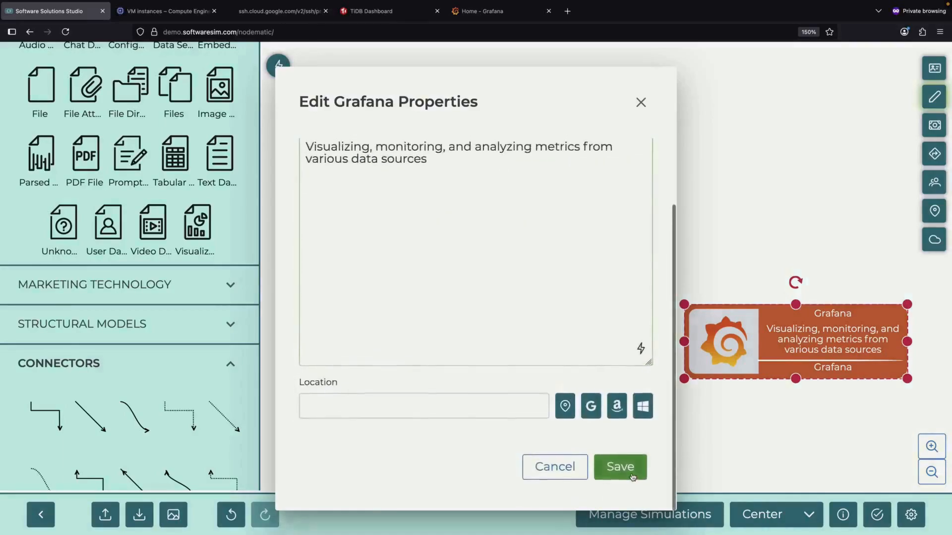
click(619, 467)
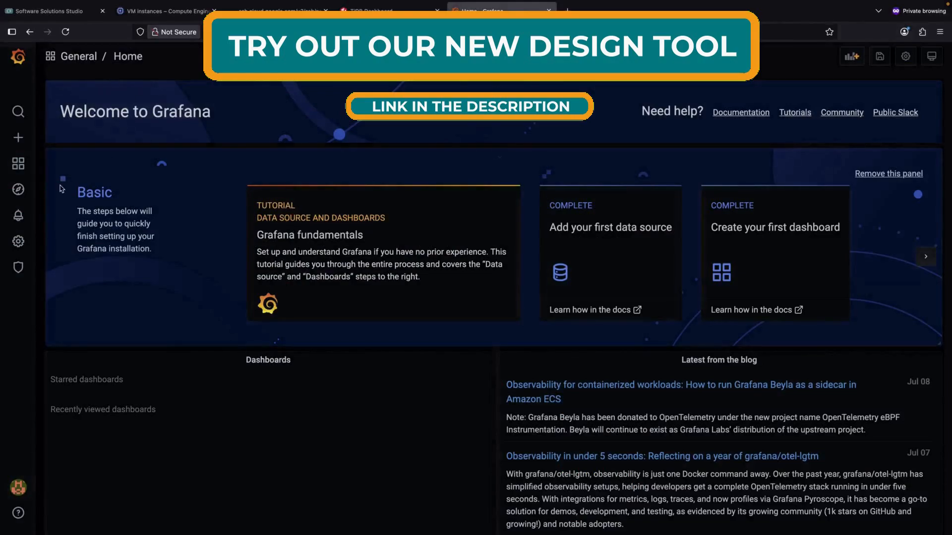
Open tidb-test-Blackbox_exporter from the tidb-test folder under Dashboards > Manage
click(17, 163)
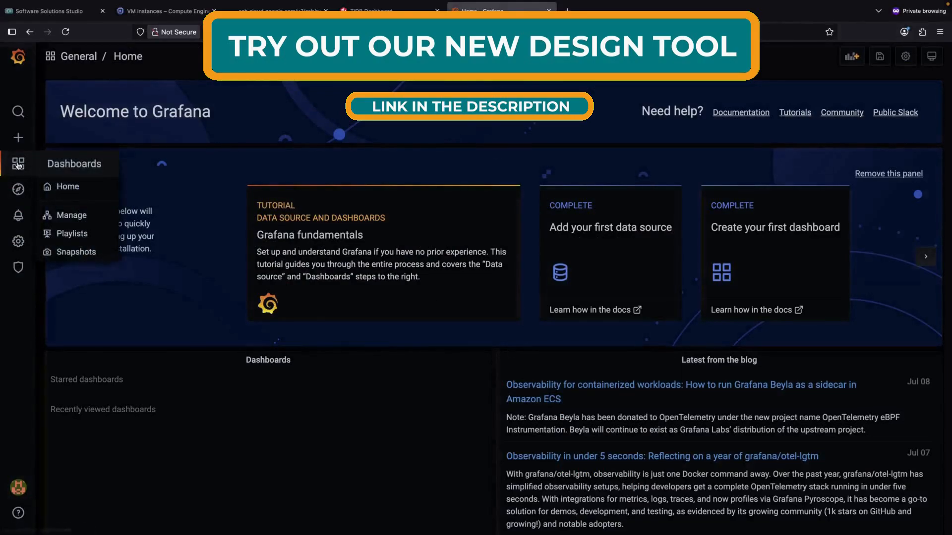
click(71, 215)
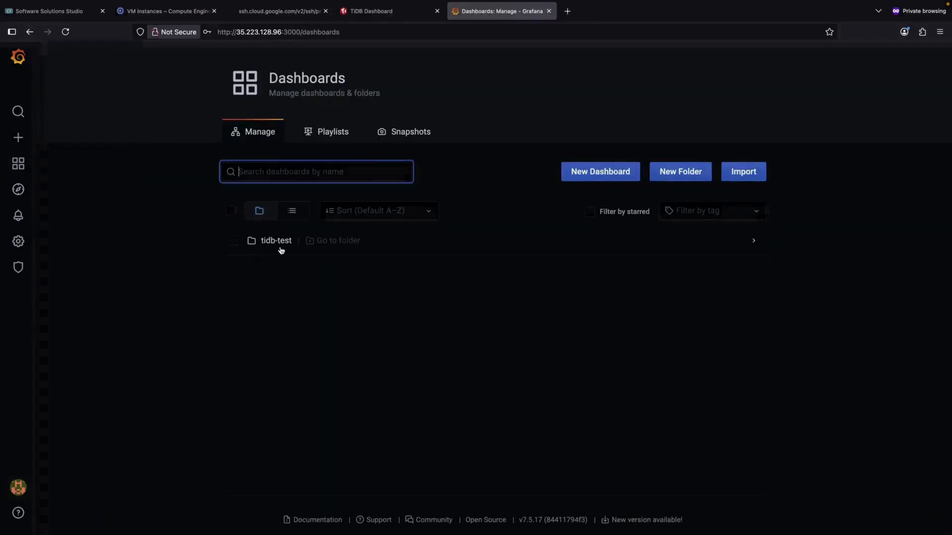
click(276, 240)
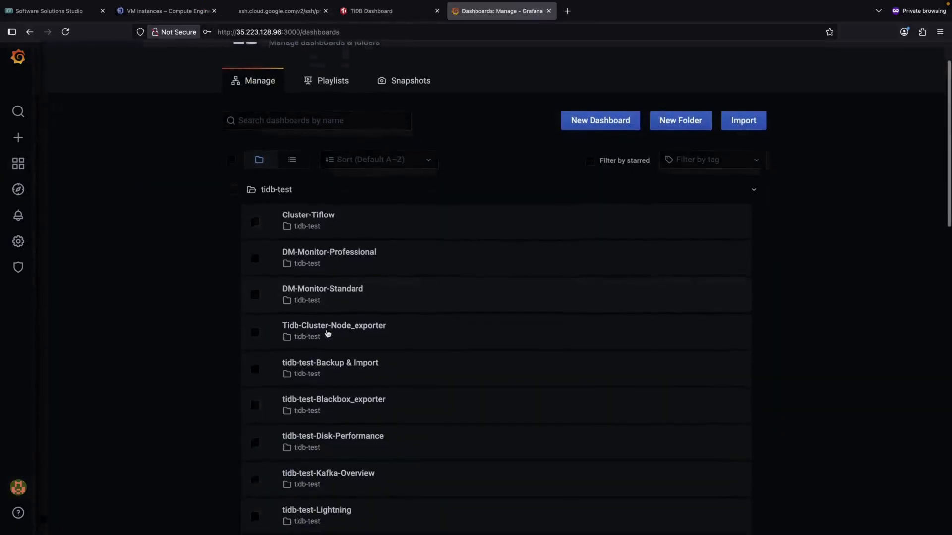
click(308, 215)
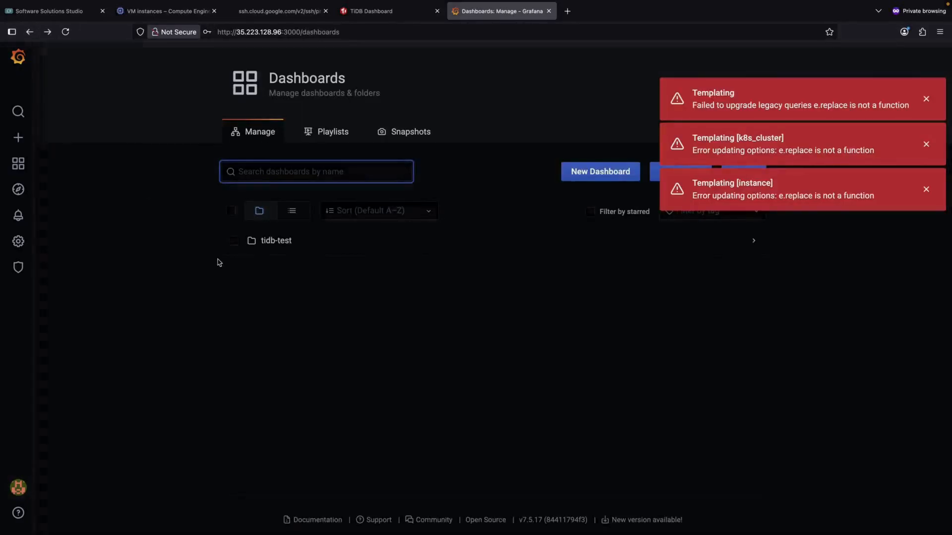
click(276, 240)
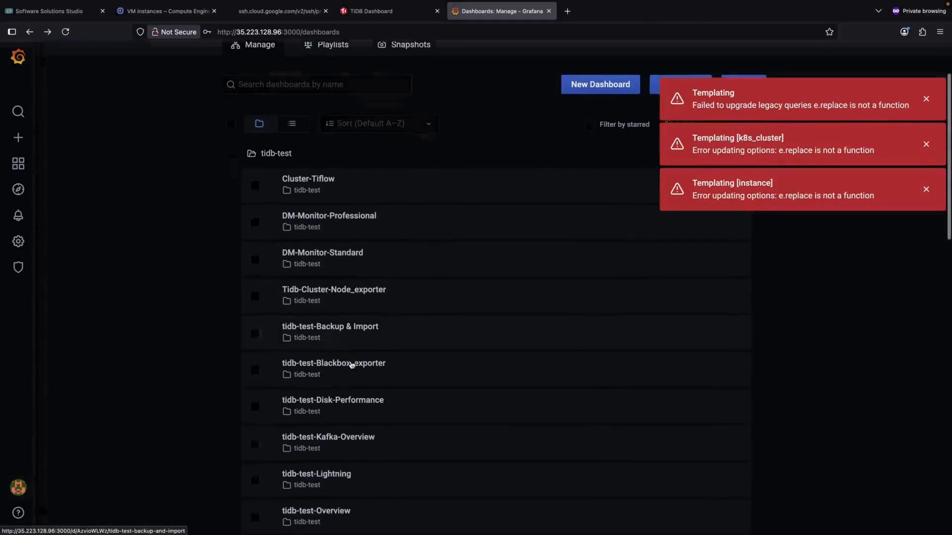
click(333, 362)
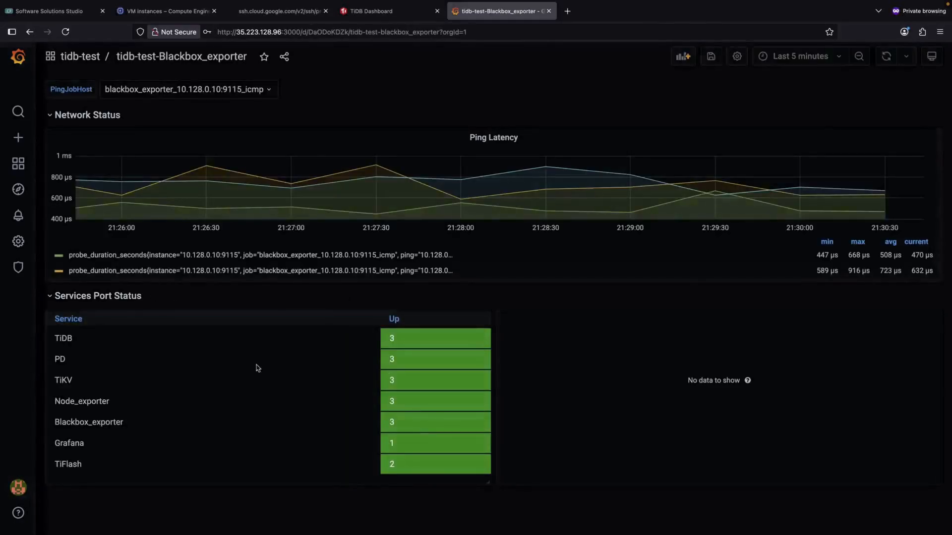
mouse_move(272, 131)
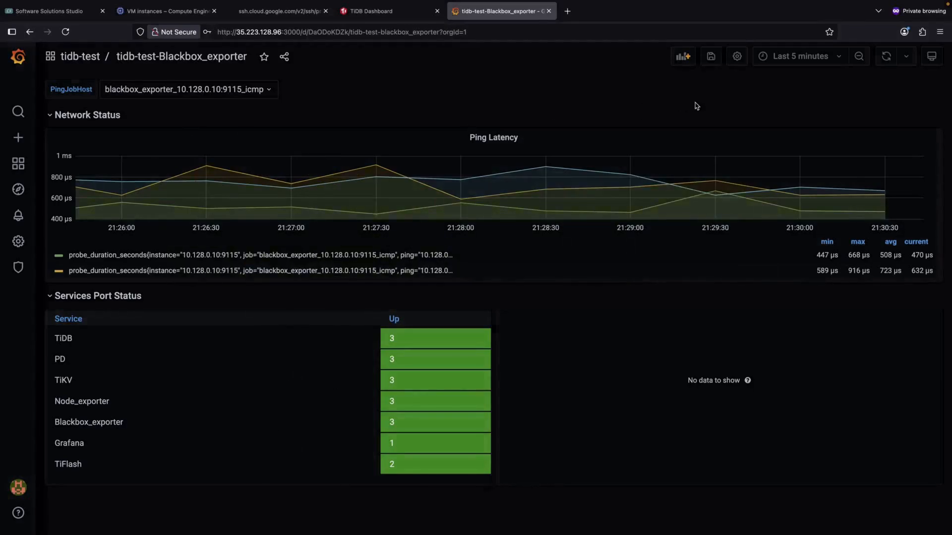
Open the tidb-test-Blackbox_exporter dashboard settings from the toolbar gear icon
click(736, 56)
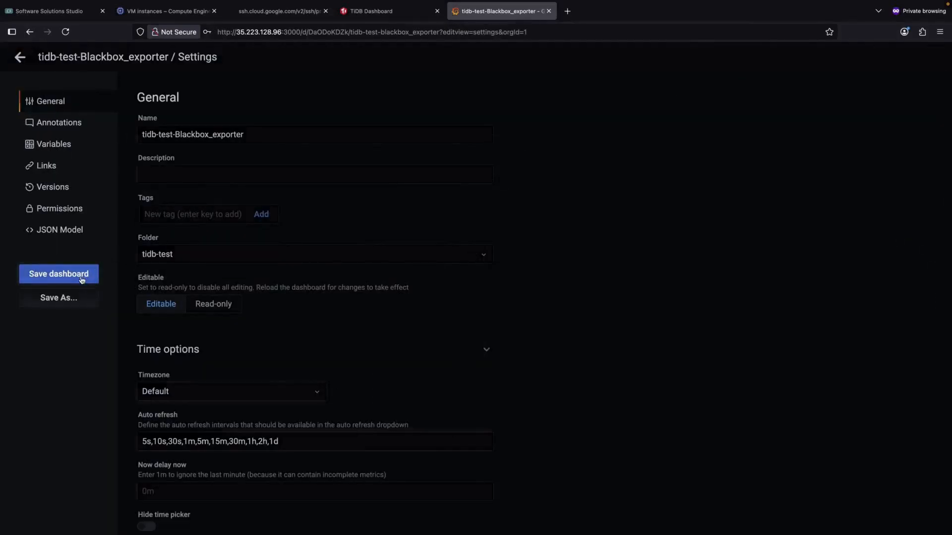
Save the provisioned dashboard's JSON to a file and confirm the download
click(59, 274)
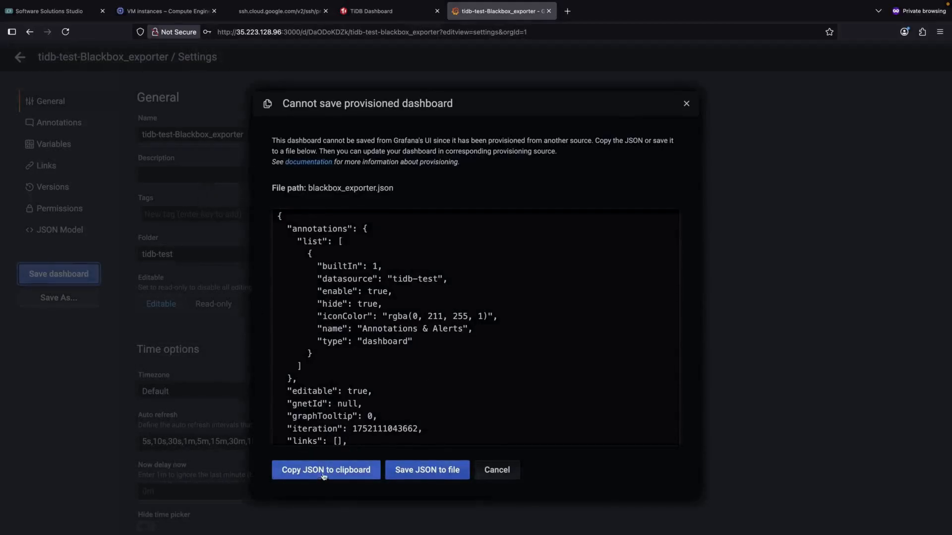
mouse_move(428, 470)
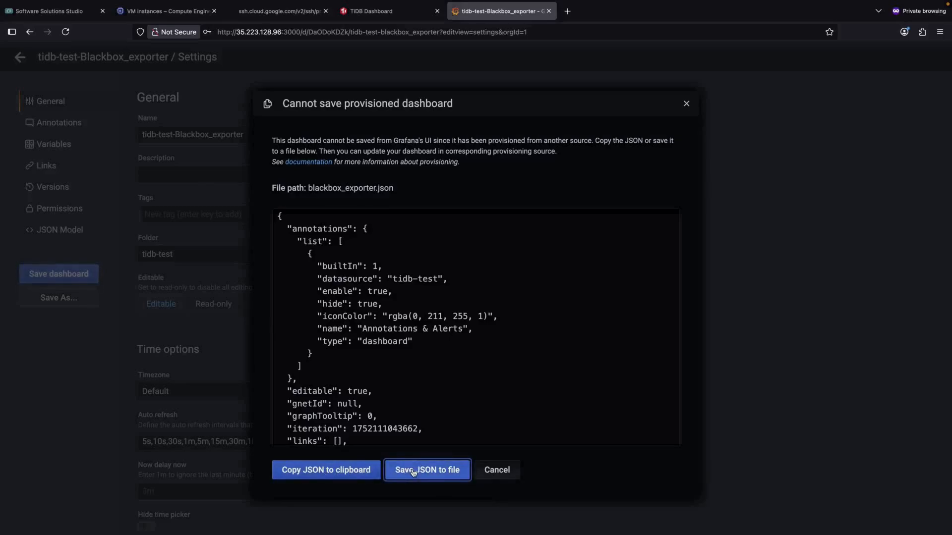
click(427, 470)
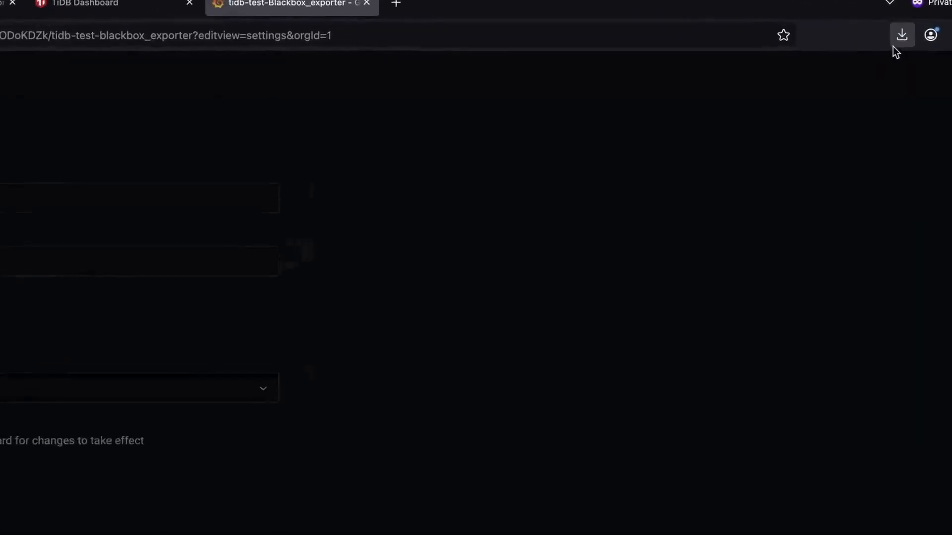
click(902, 35)
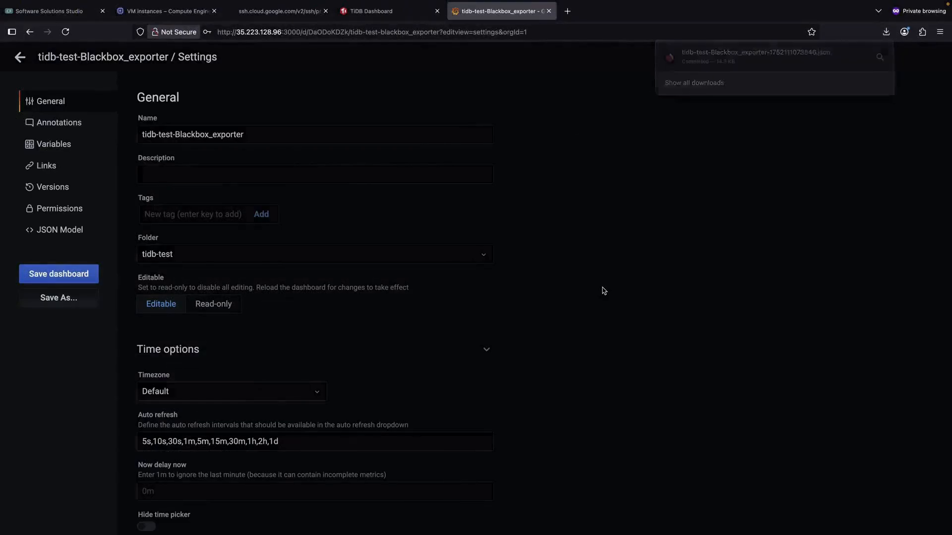
mouse_move(19, 57)
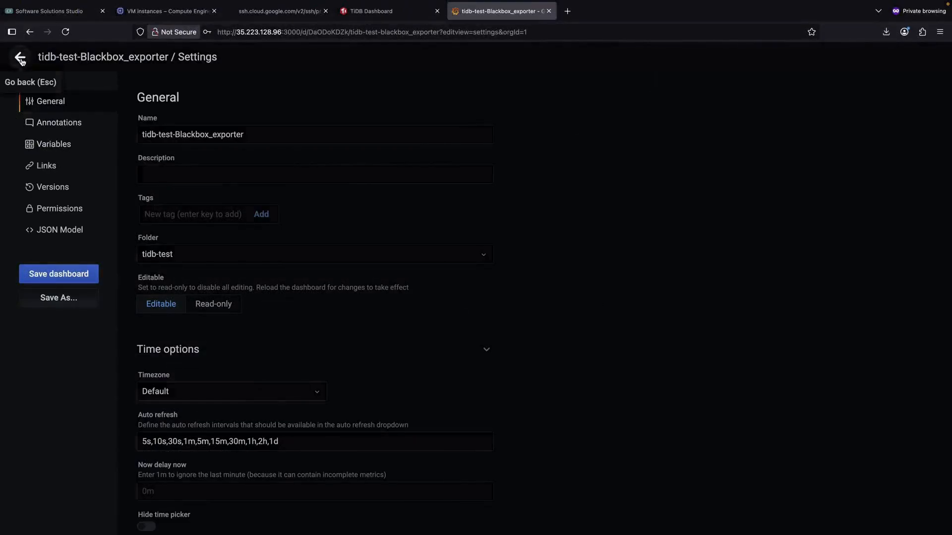
Import the dashboard JSON as a copy into General with uid DaODoKDZk2
click(20, 57)
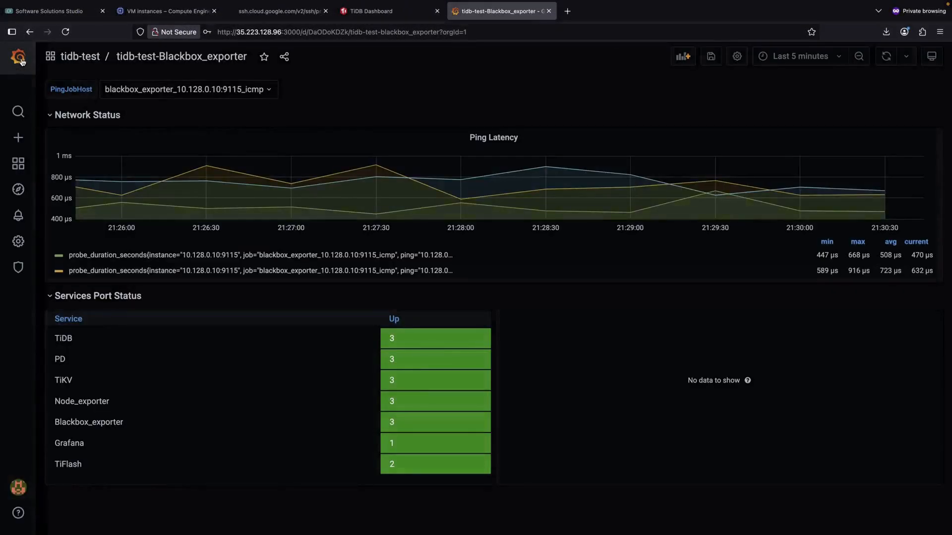
click(18, 57)
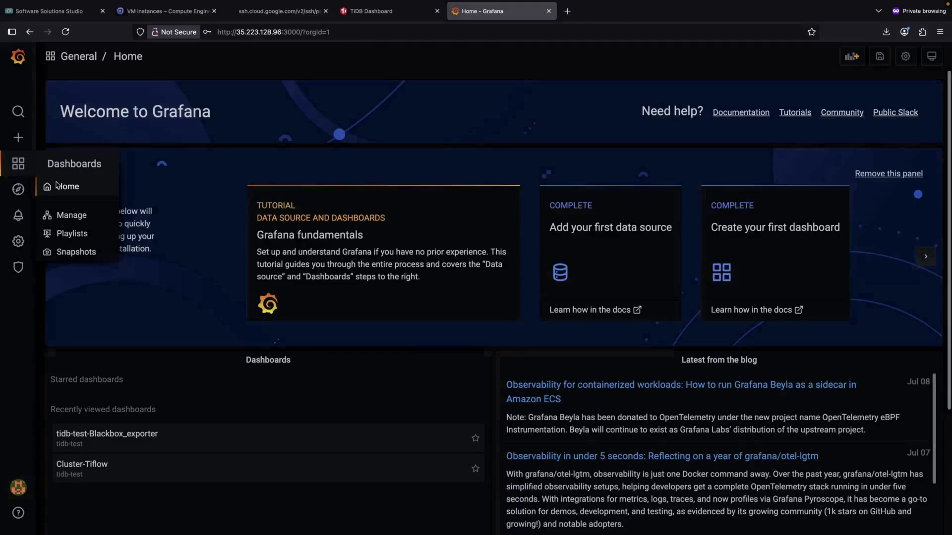
click(71, 215)
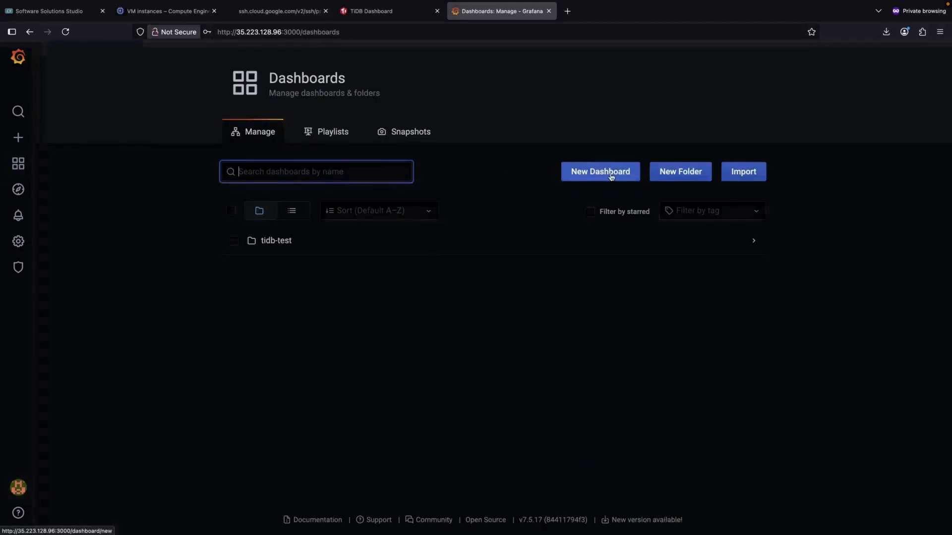
click(743, 171)
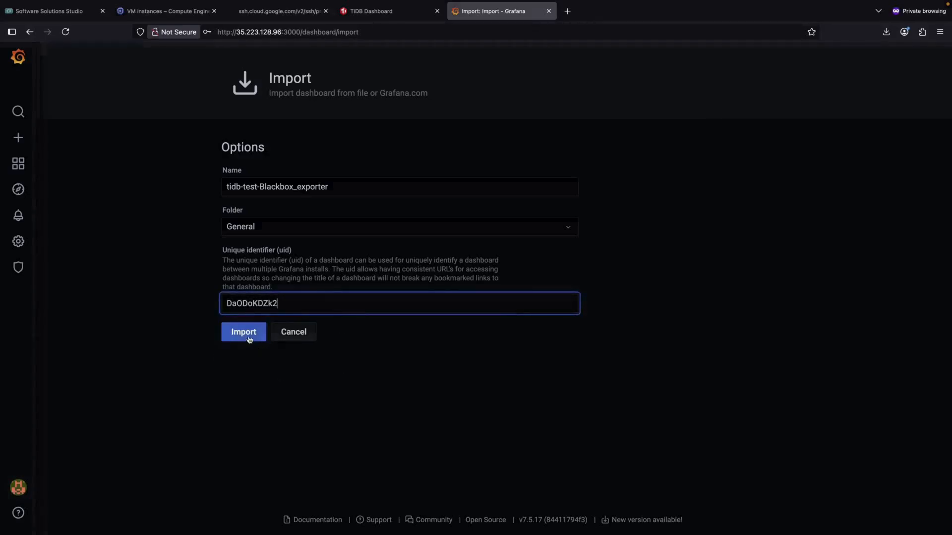
click(244, 331)
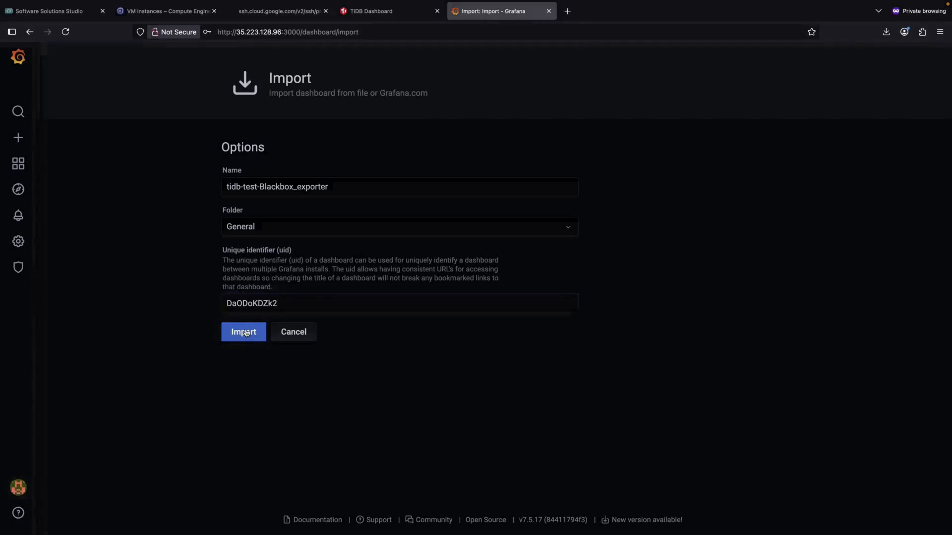
click(243, 332)
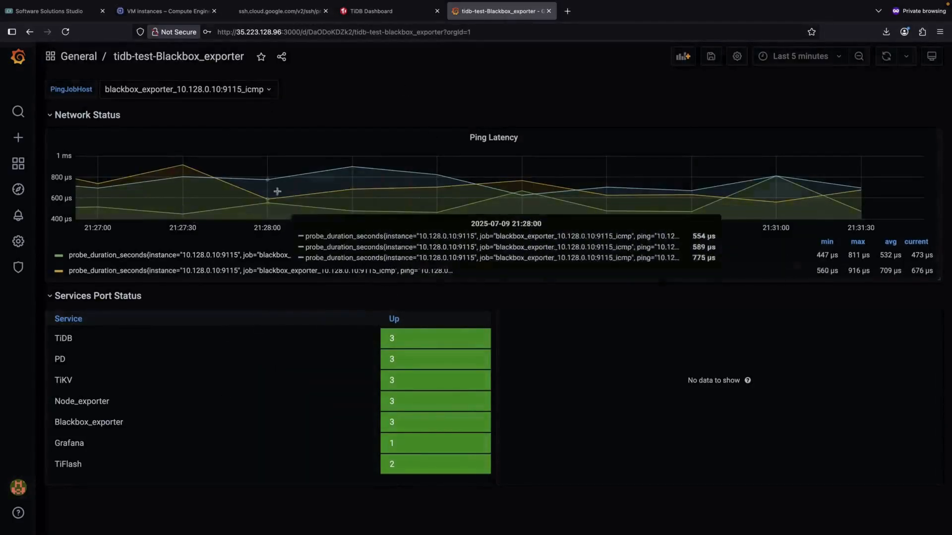
mouse_move(297, 114)
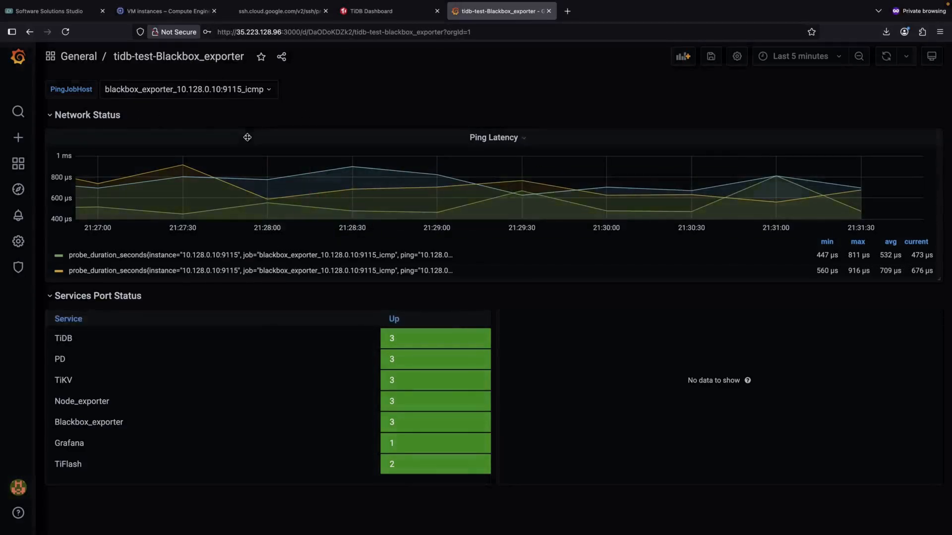
Switch to the Google Cloud VM instances browser tab
click(165, 11)
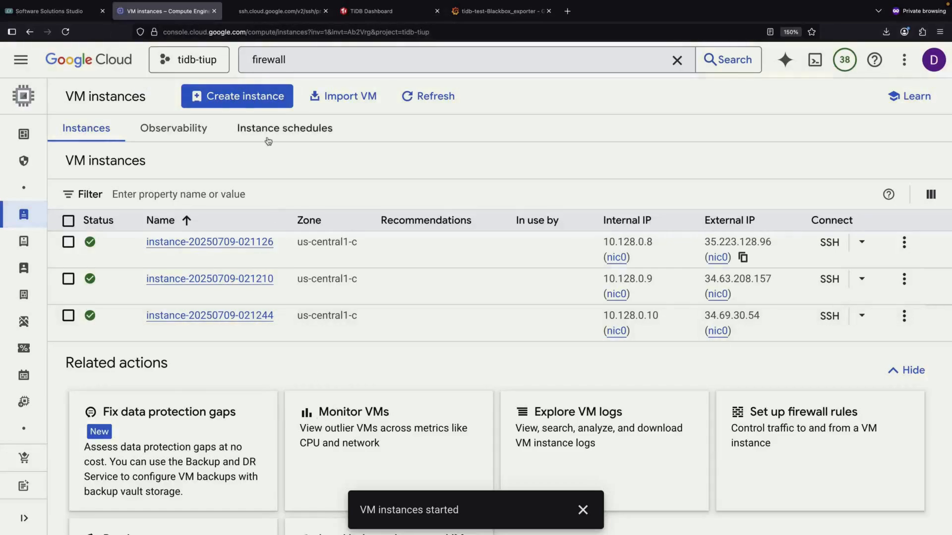
Run tiup cluster scale-out for tidb-test in SSH and confirm with y
click(276, 11)
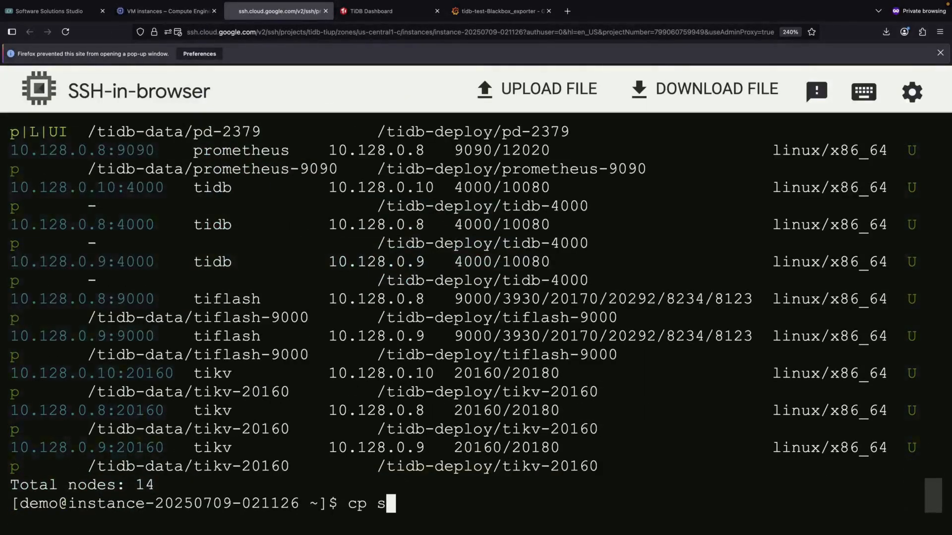
text(cale-out-1.yaml scale-out-2.yaml)
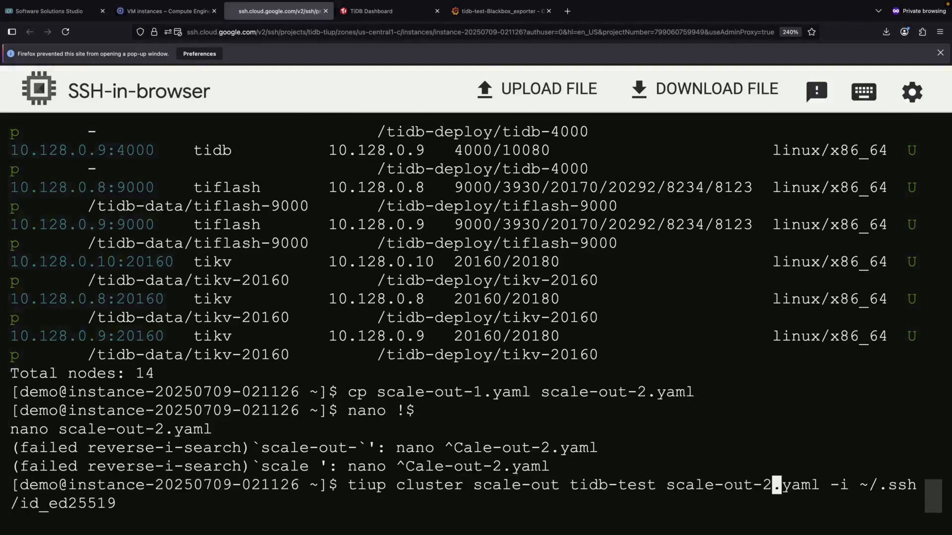
text(y)
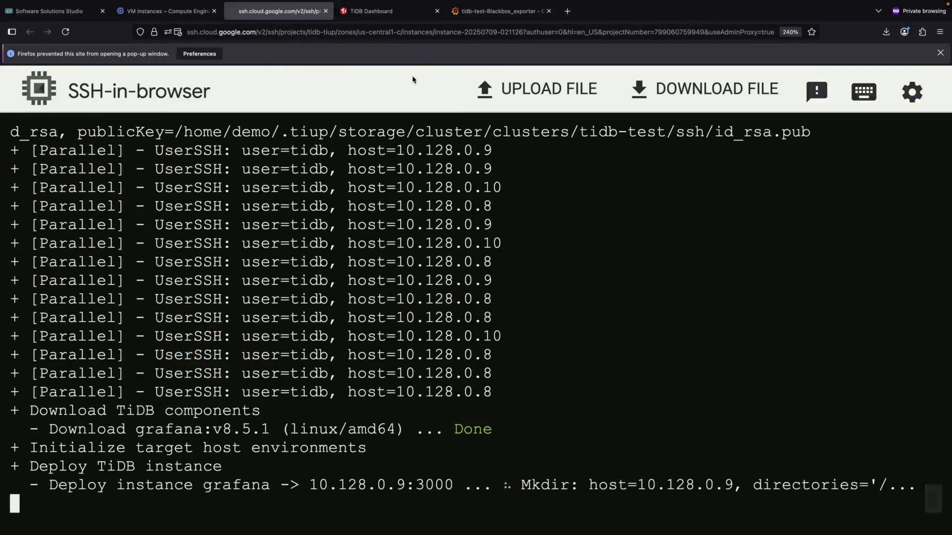
click(497, 11)
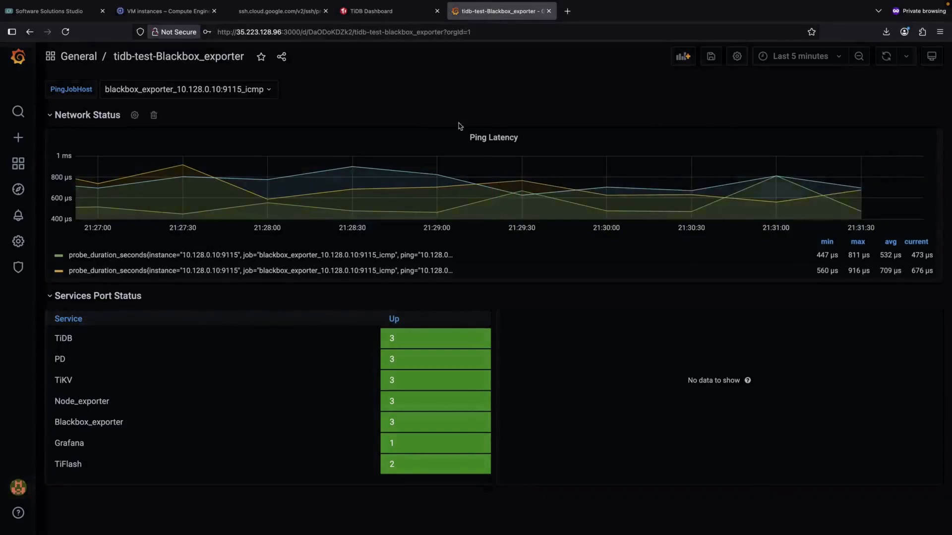
Append '(Test)' to the Network Status row title in Row Options and update it
click(135, 115)
text(Networking Status)
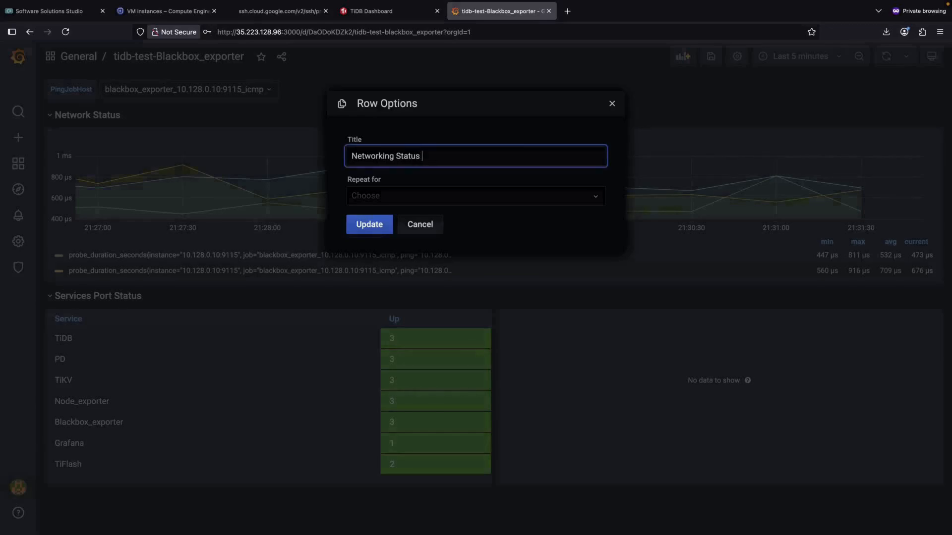
text((Test))
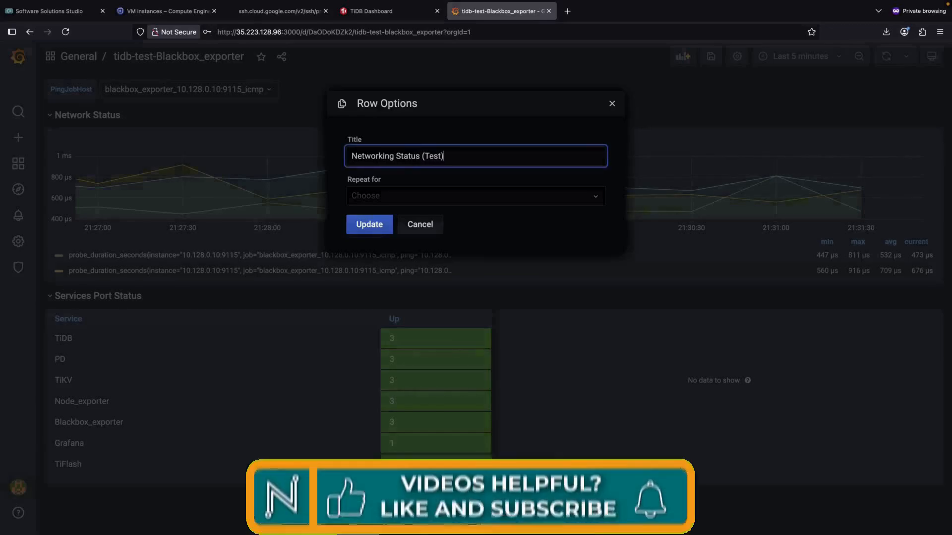
click(368, 224)
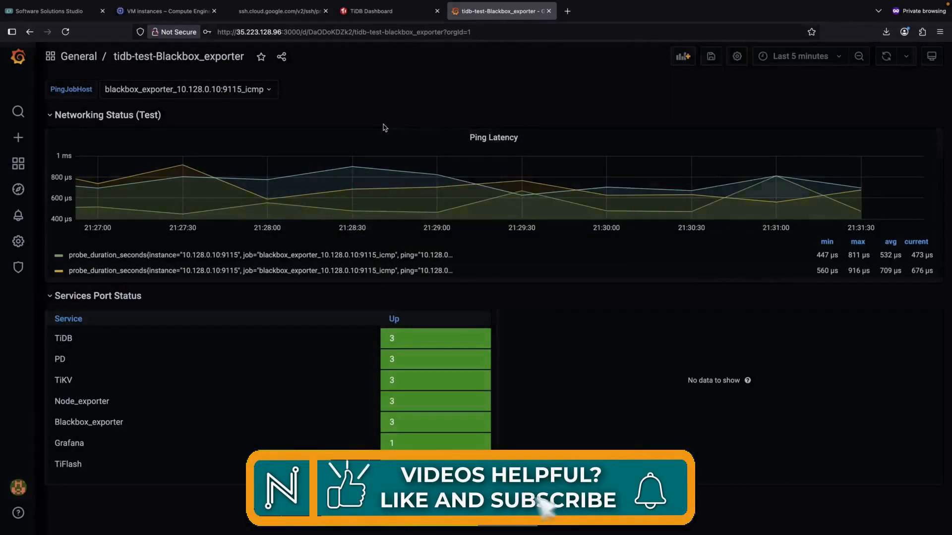
click(276, 10)
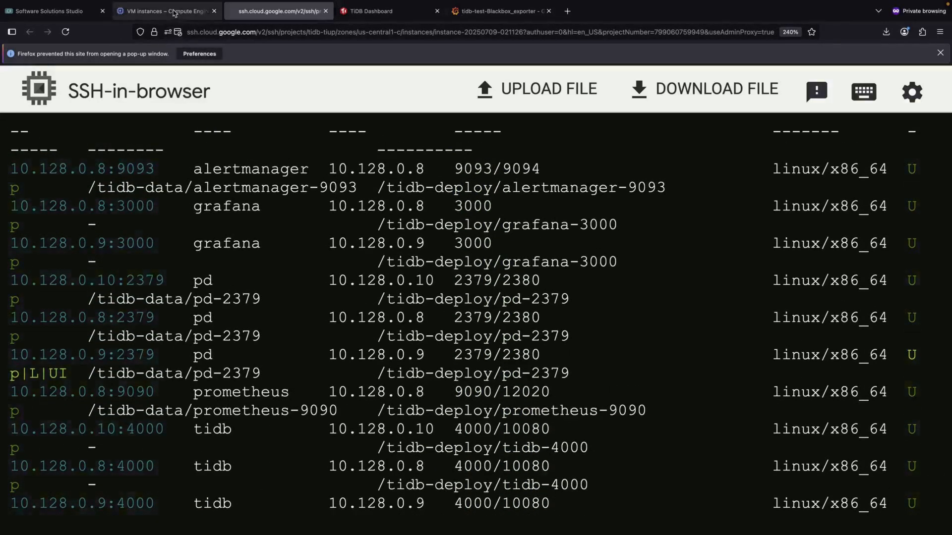
Copy the second VM instance's external IP and open a new browser tab
click(165, 11)
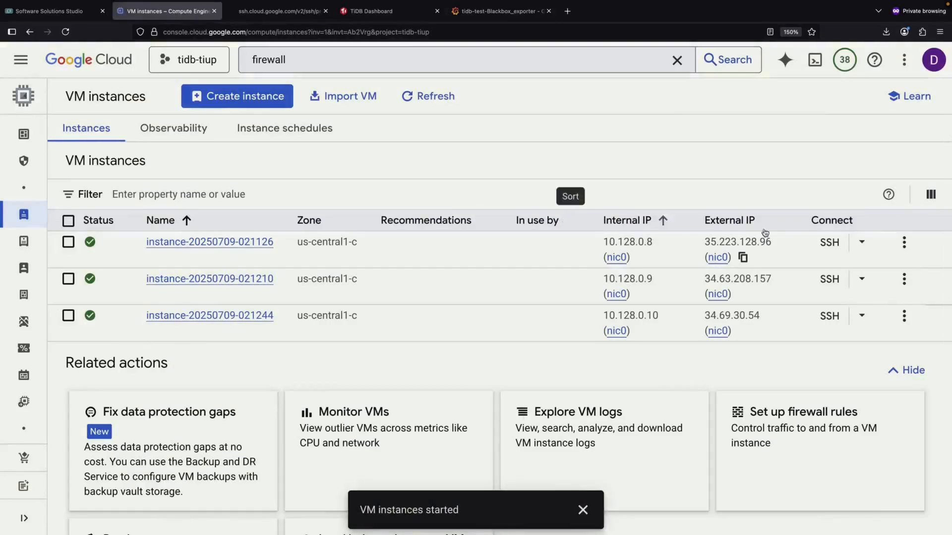
click(497, 11)
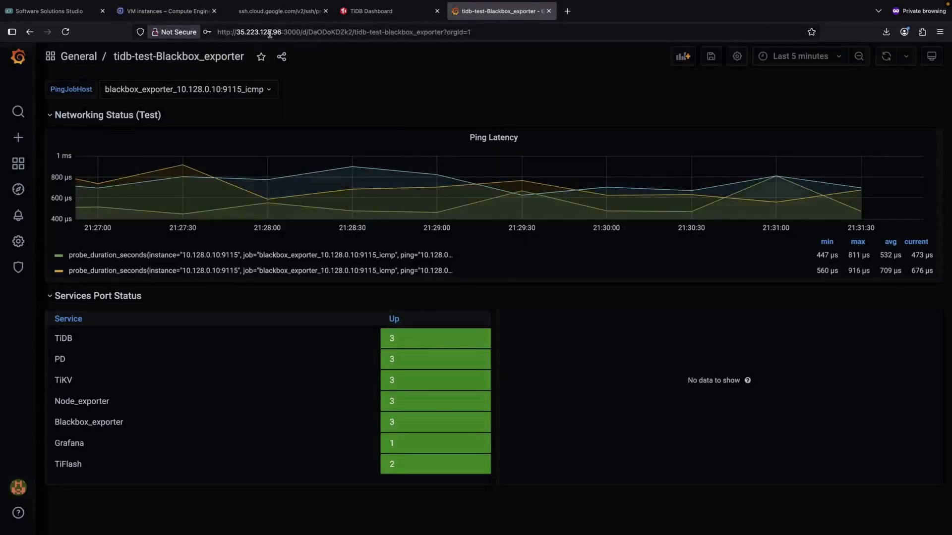
click(165, 11)
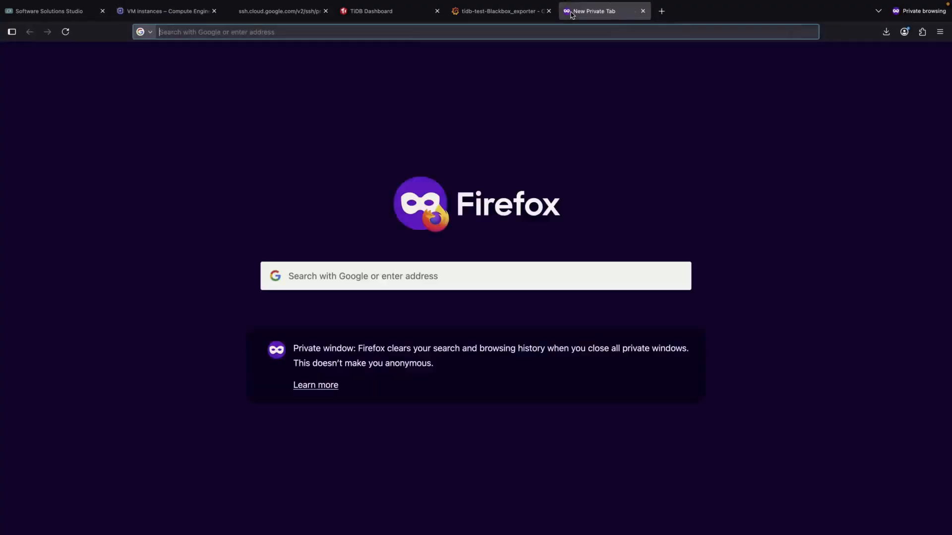
Log in to Grafana at 34.63.208.157:3000 and import tidb-test-Blackbox_exporter there
text(34.63.208.157:3000/login)
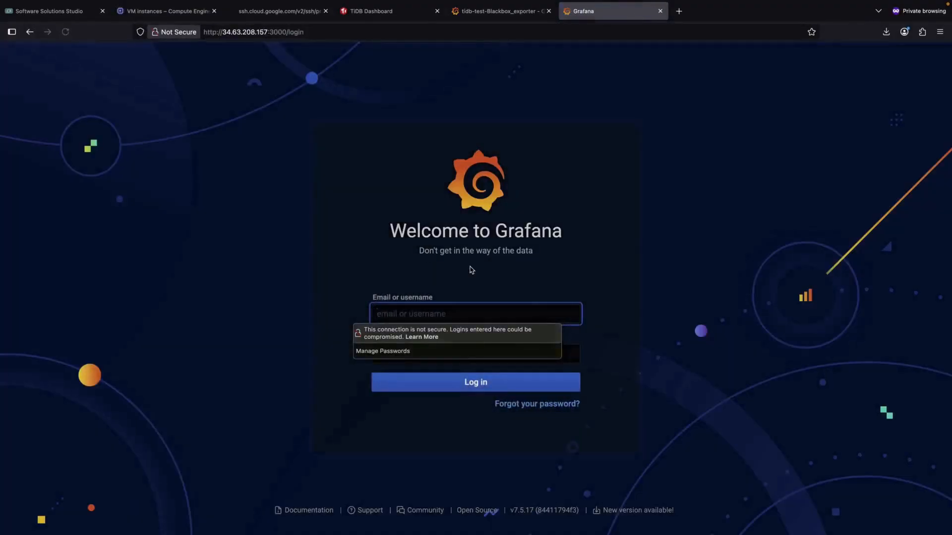
click(475, 381)
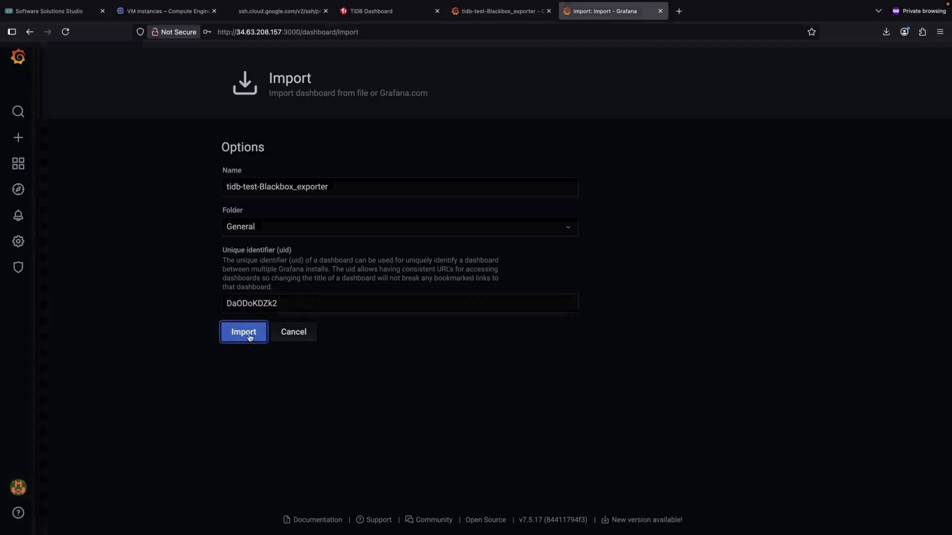
click(243, 332)
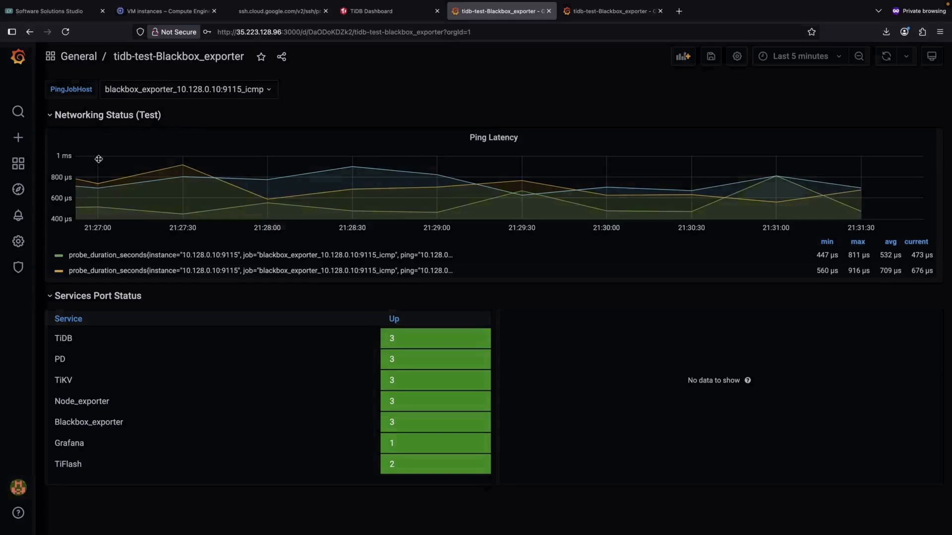
Review the tidb-test-Blackbox_exporter dashboard's JSON Model in Dashboard settings
click(737, 57)
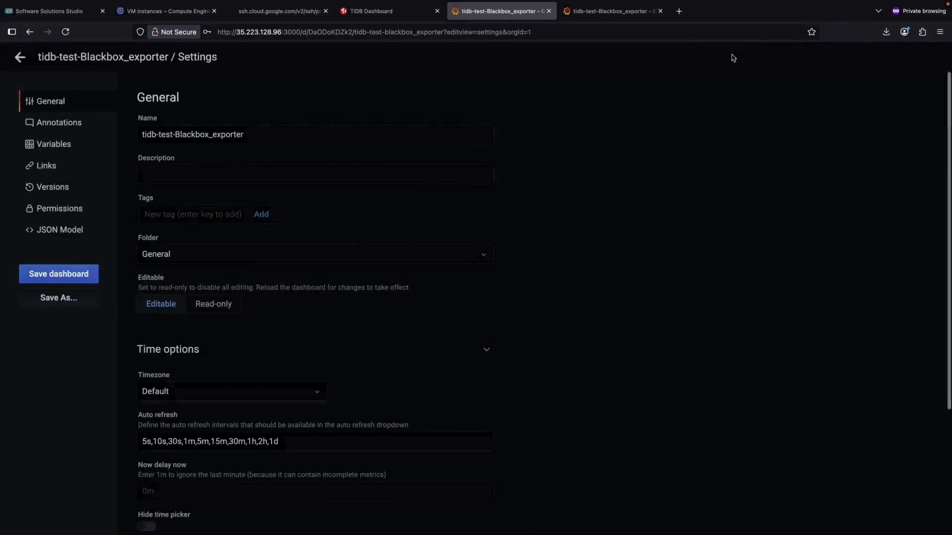
click(59, 230)
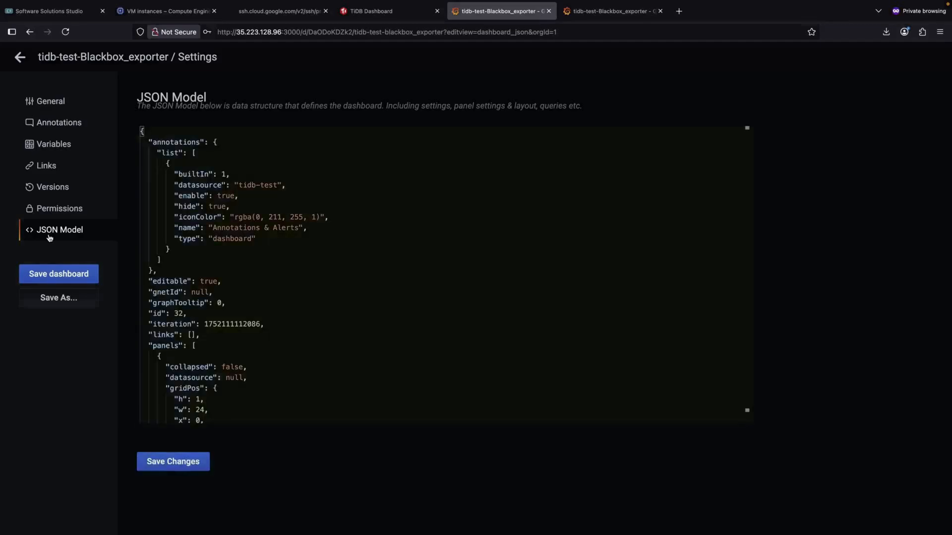
scroll(down, 3)
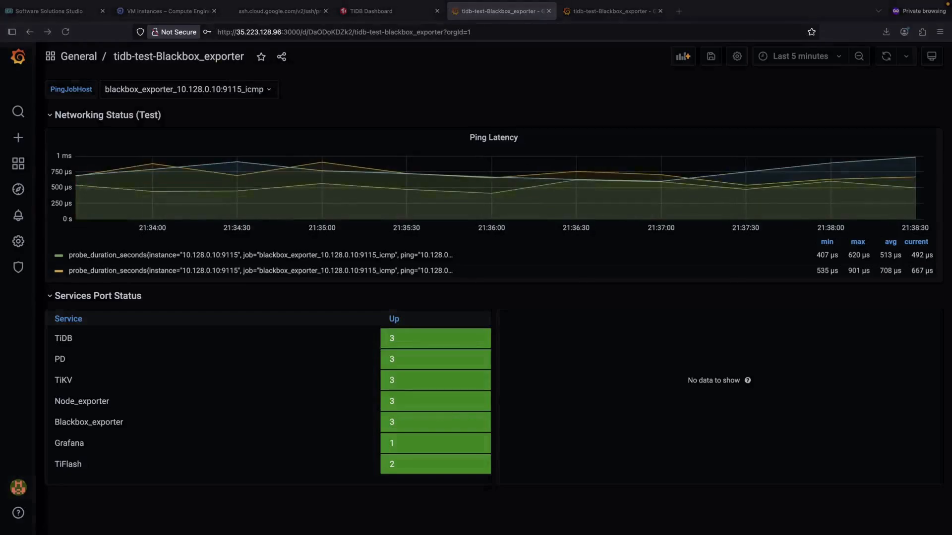
Export the dashboard from the Share dialog and save it as a JSON file
click(281, 57)
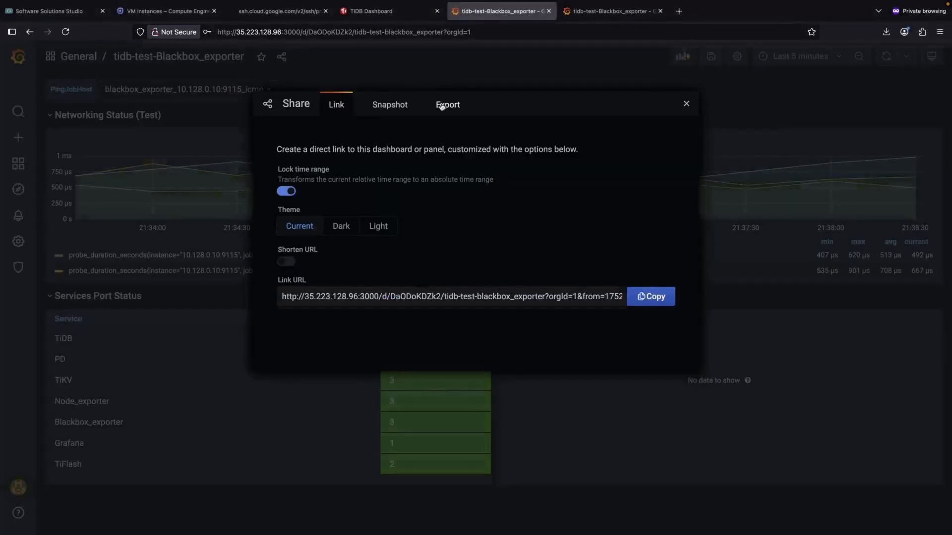
click(448, 104)
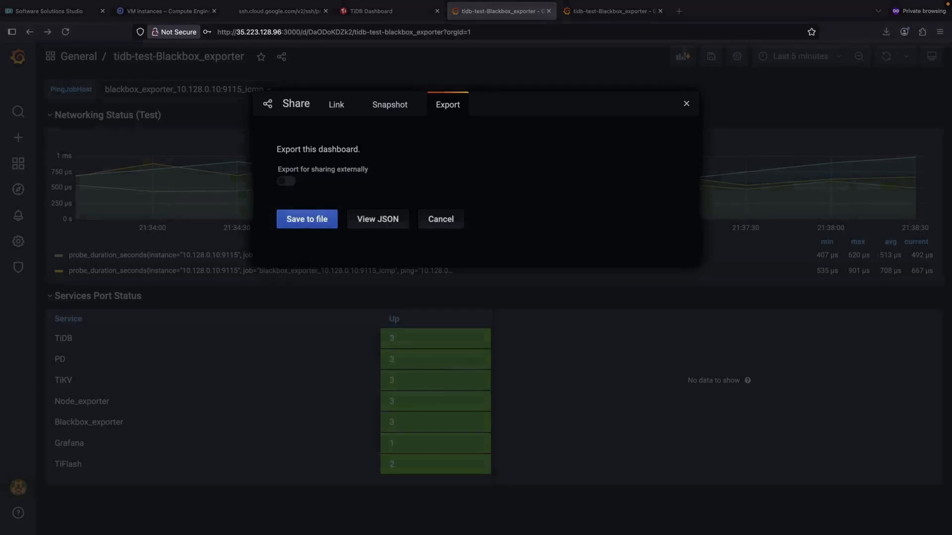
click(440, 219)
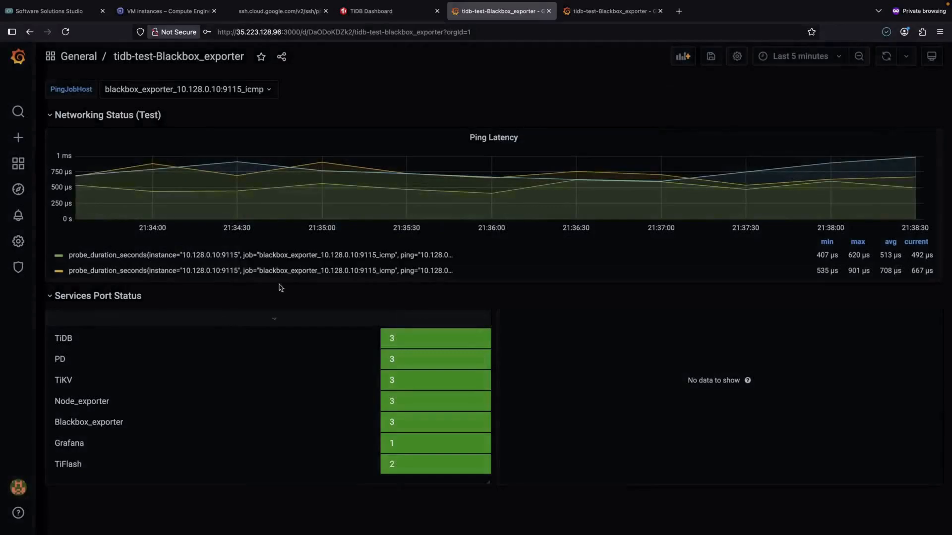
click(610, 11)
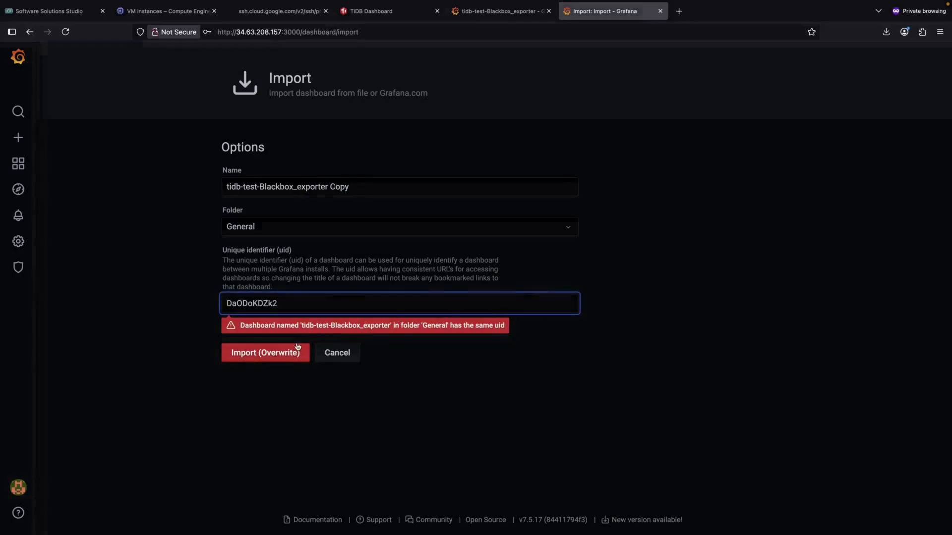
Edit the uid field on the import form to clear the uid conflict
click(265, 352)
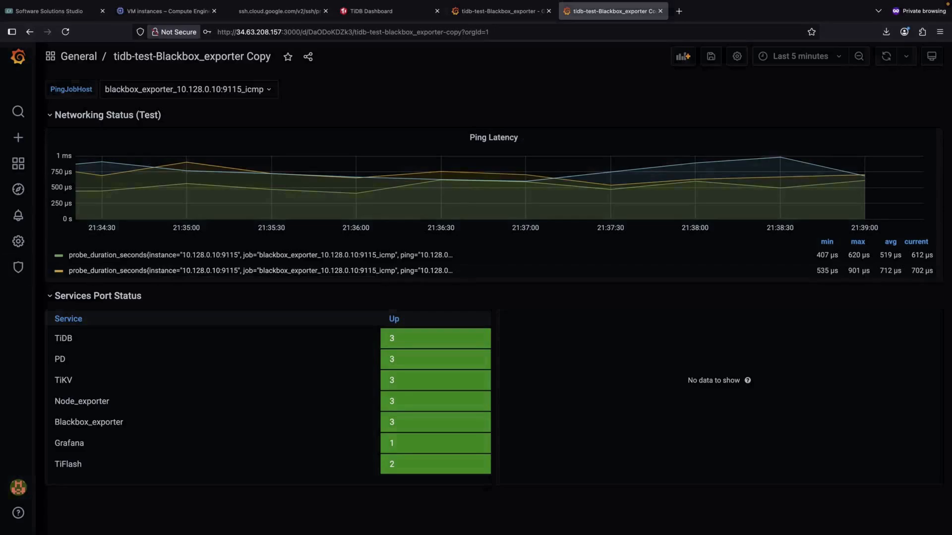
click(18, 241)
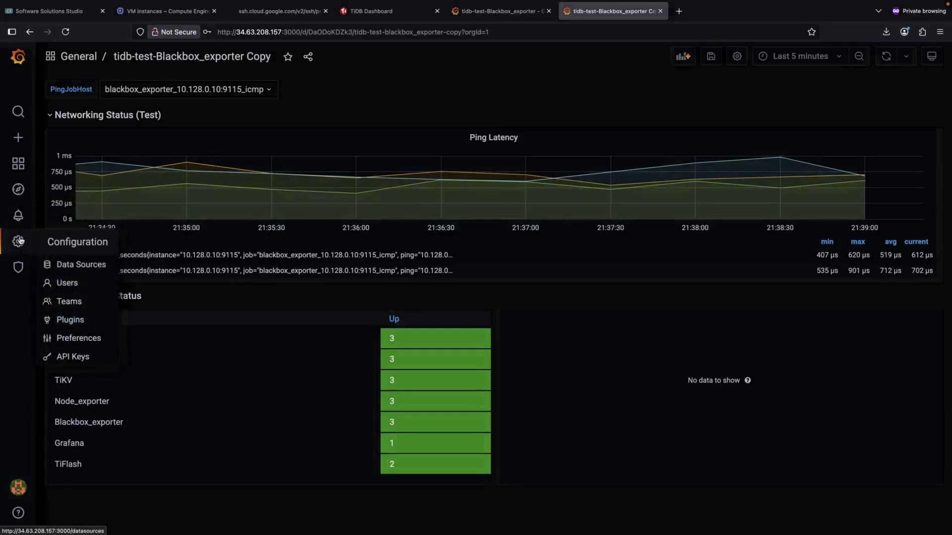
click(80, 264)
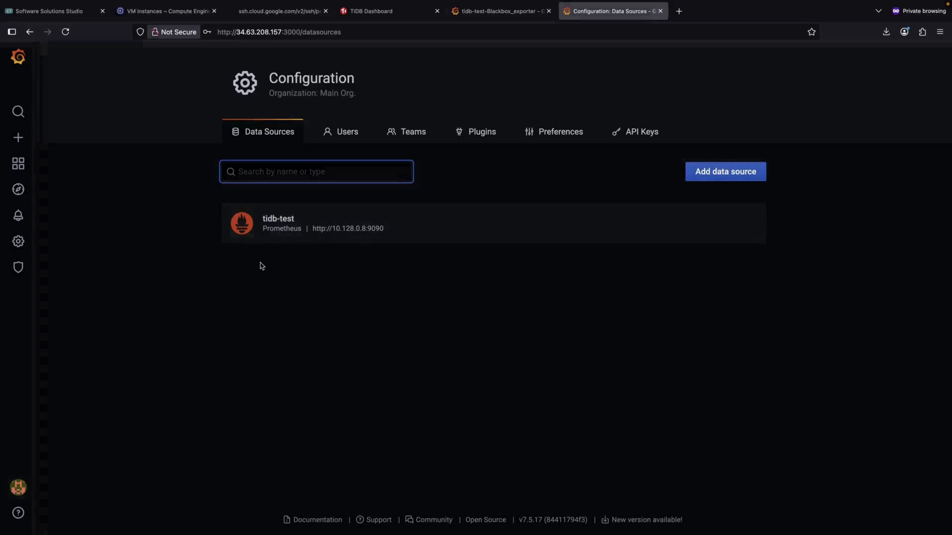
click(316, 171)
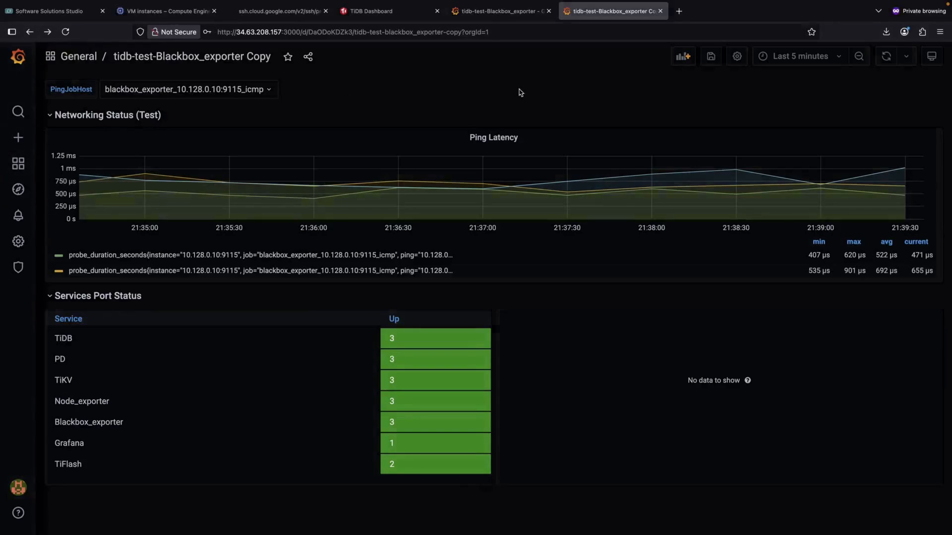
Open the copy's JSON Model, select the tidb-test datasource value, and scroll the panels
click(736, 57)
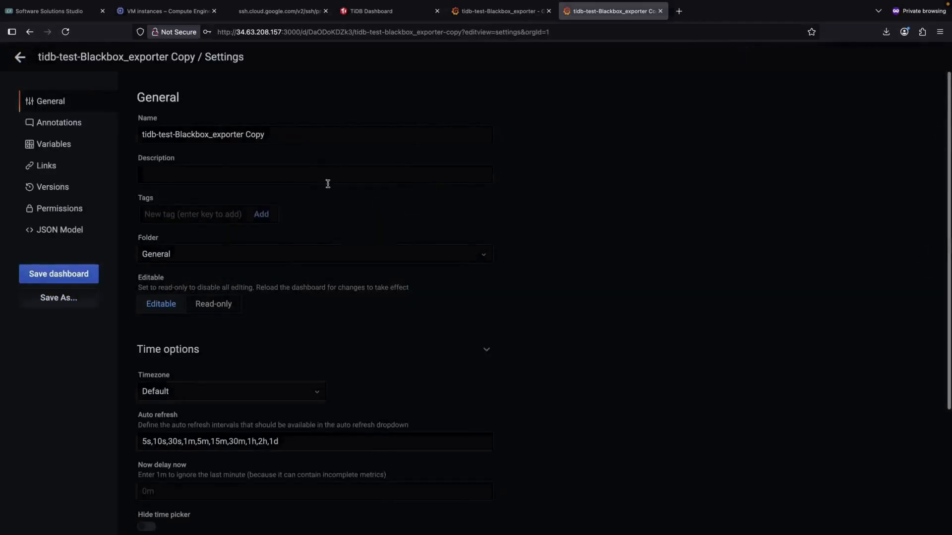
click(59, 229)
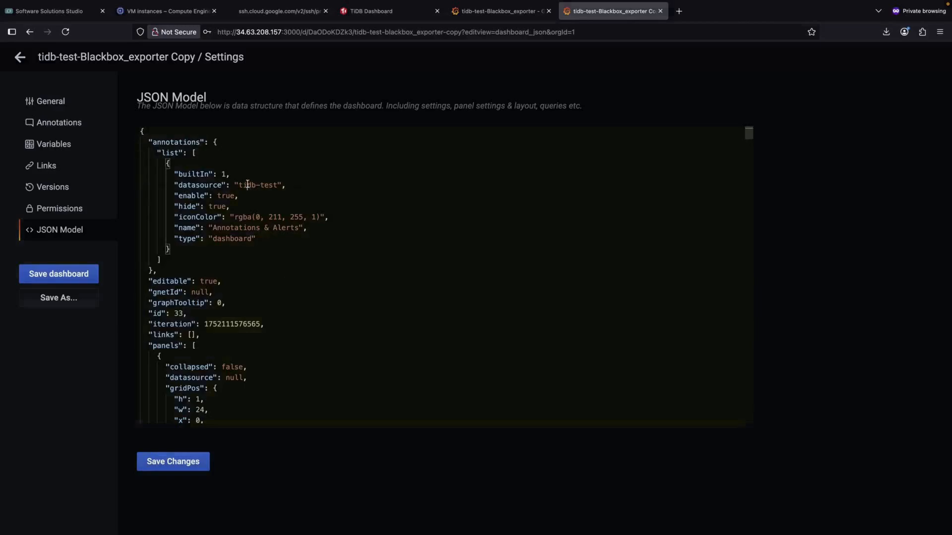
double_click(256, 185)
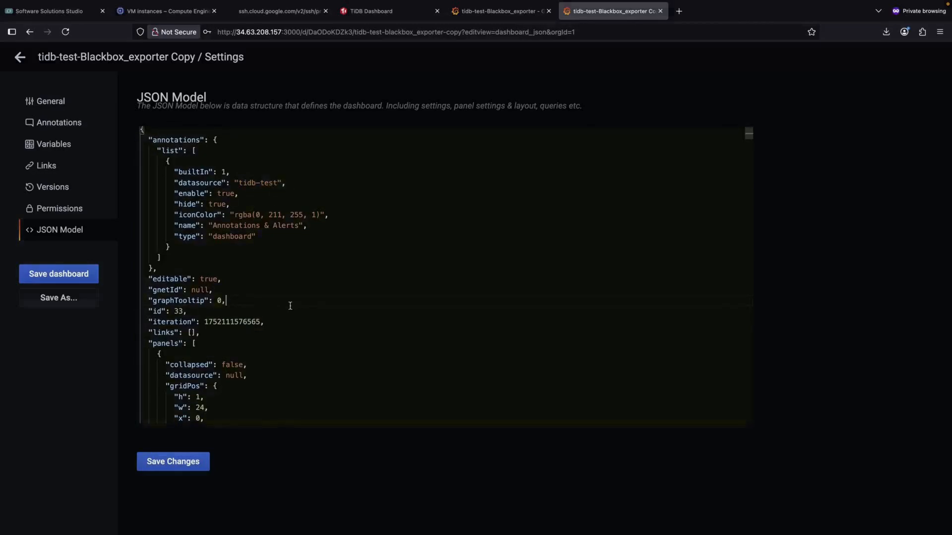
scroll(down, 3)
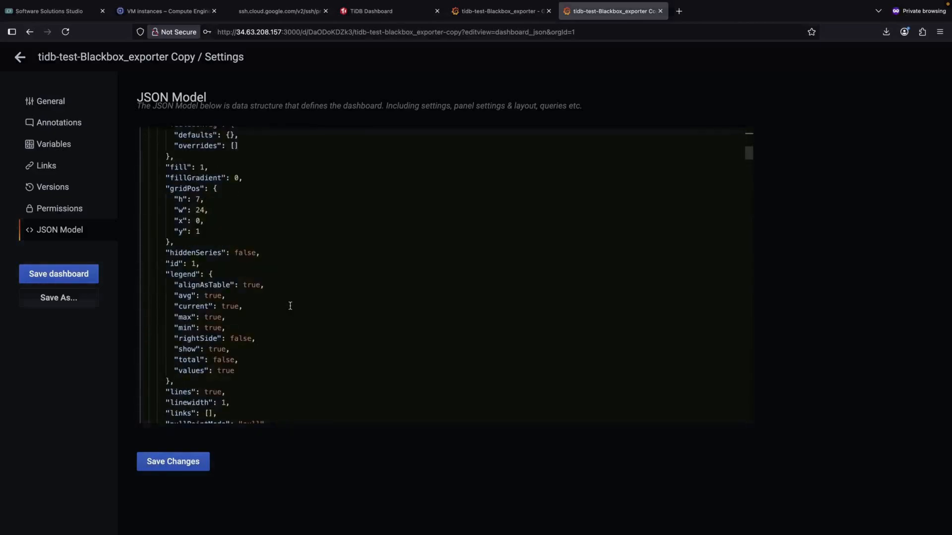